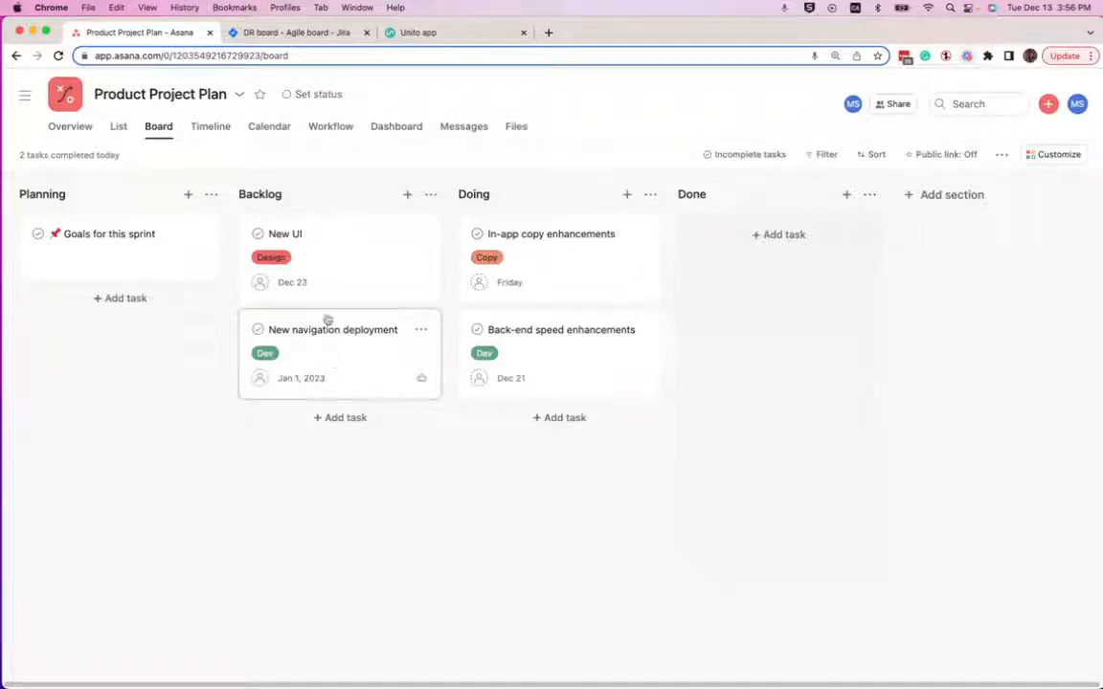
Create a 'New homepage' task in the Backlog section and open its details.
left_click(296, 32)
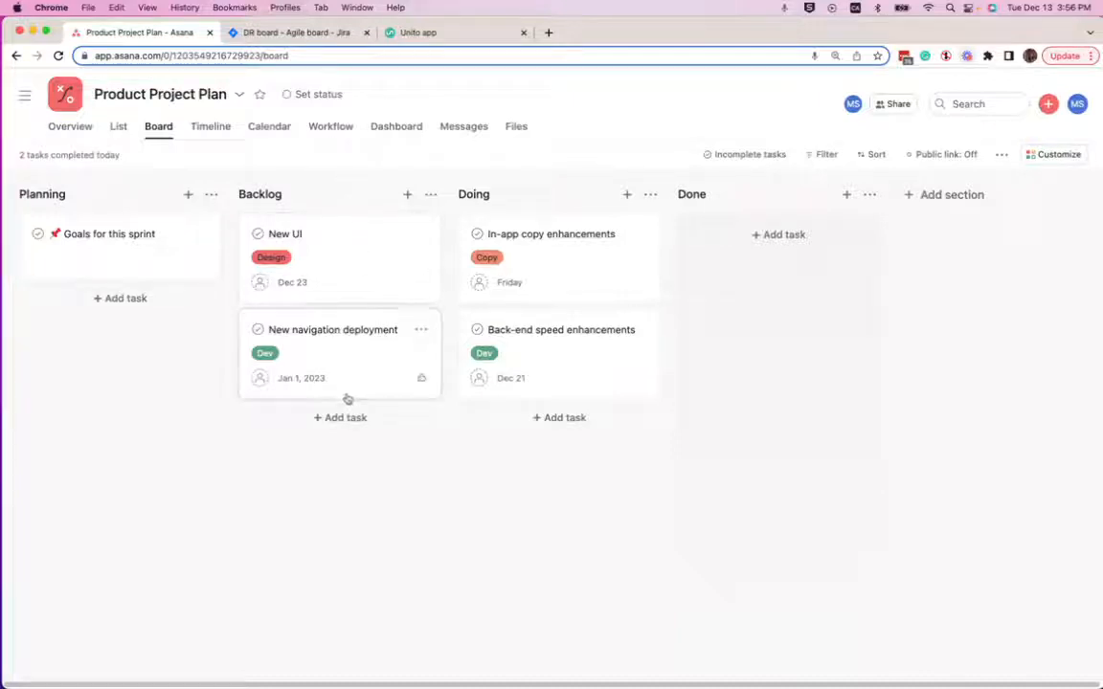
left_click(344, 417)
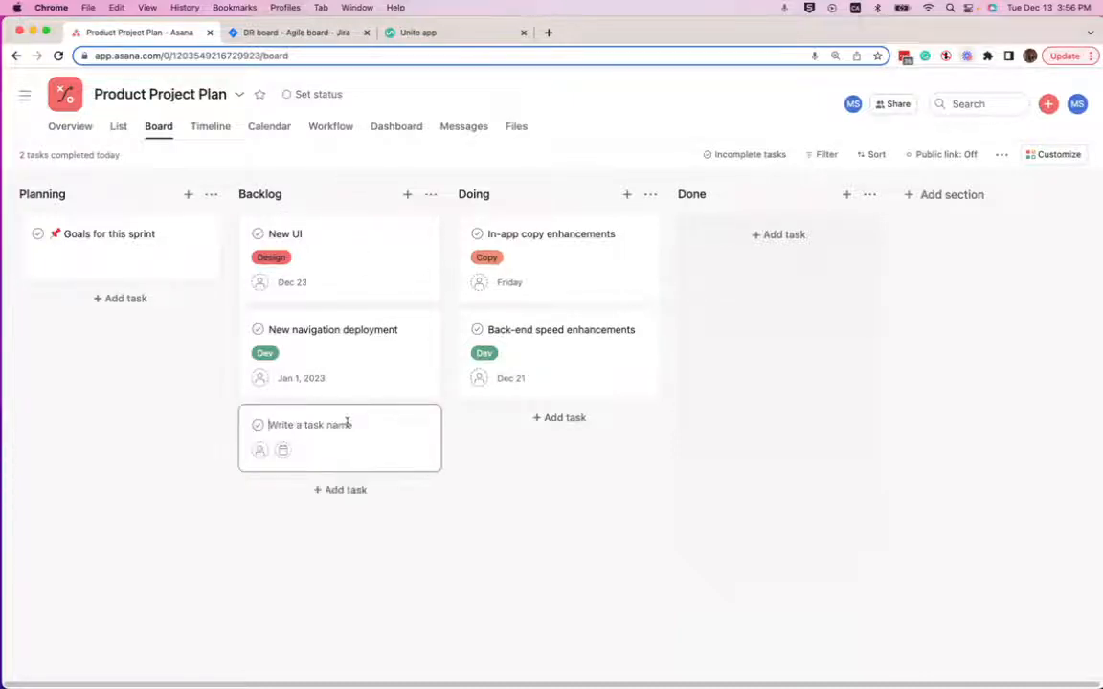
type("New homepage")
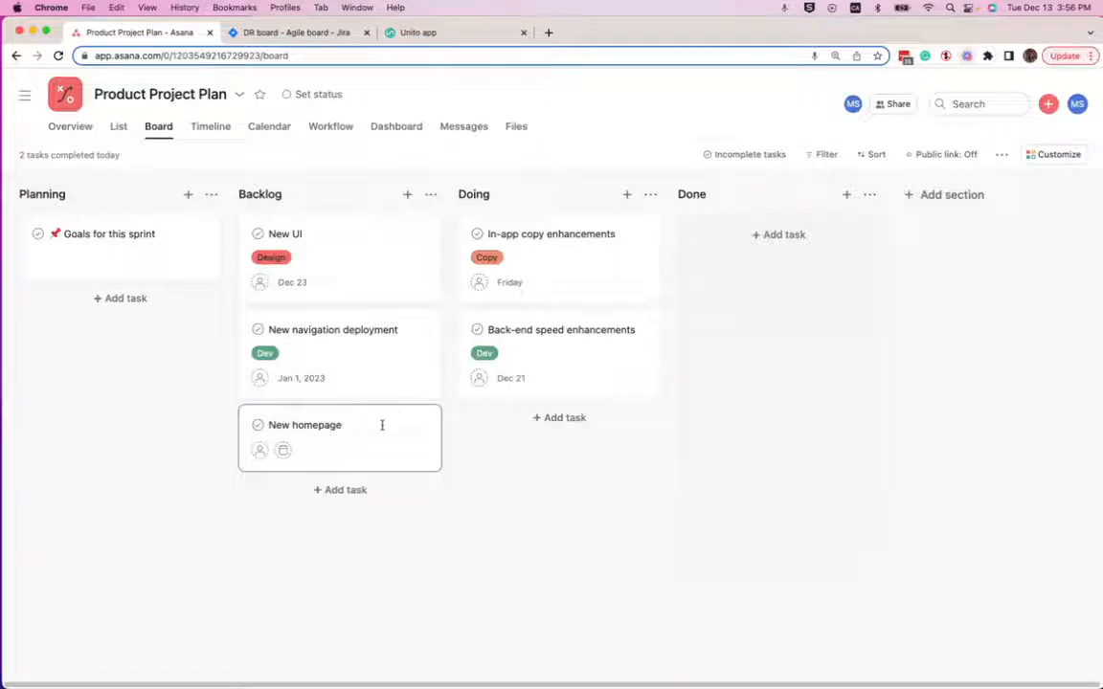
left_click(305, 425)
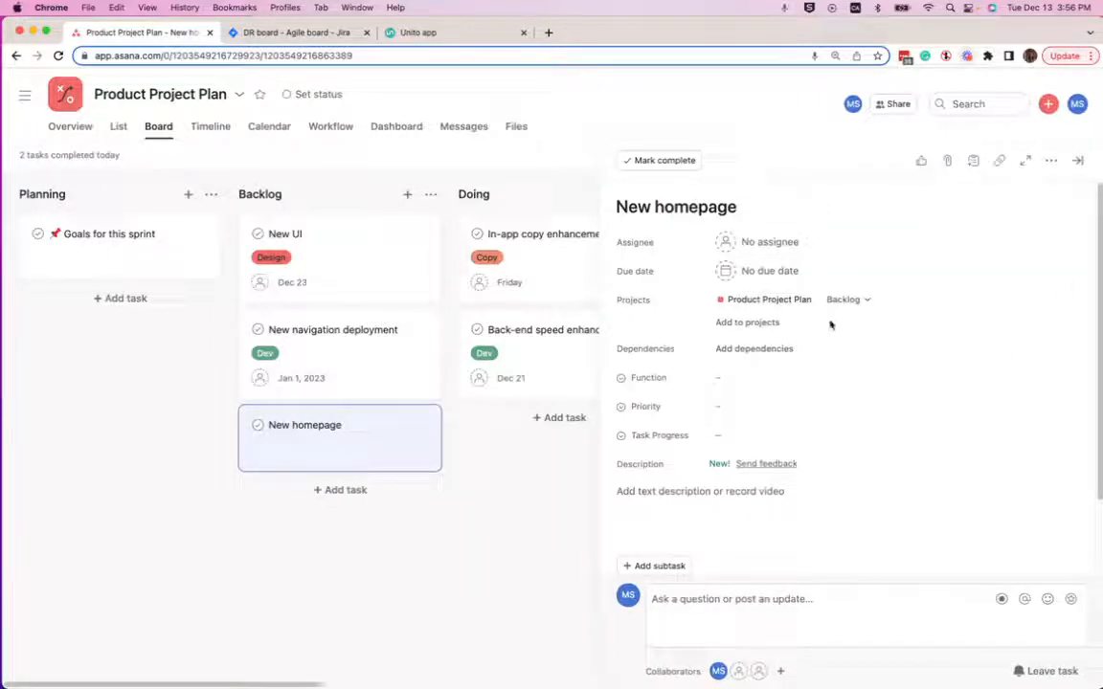
Set the task's due date to Friday and its Function to Dev.
left_click(769, 269)
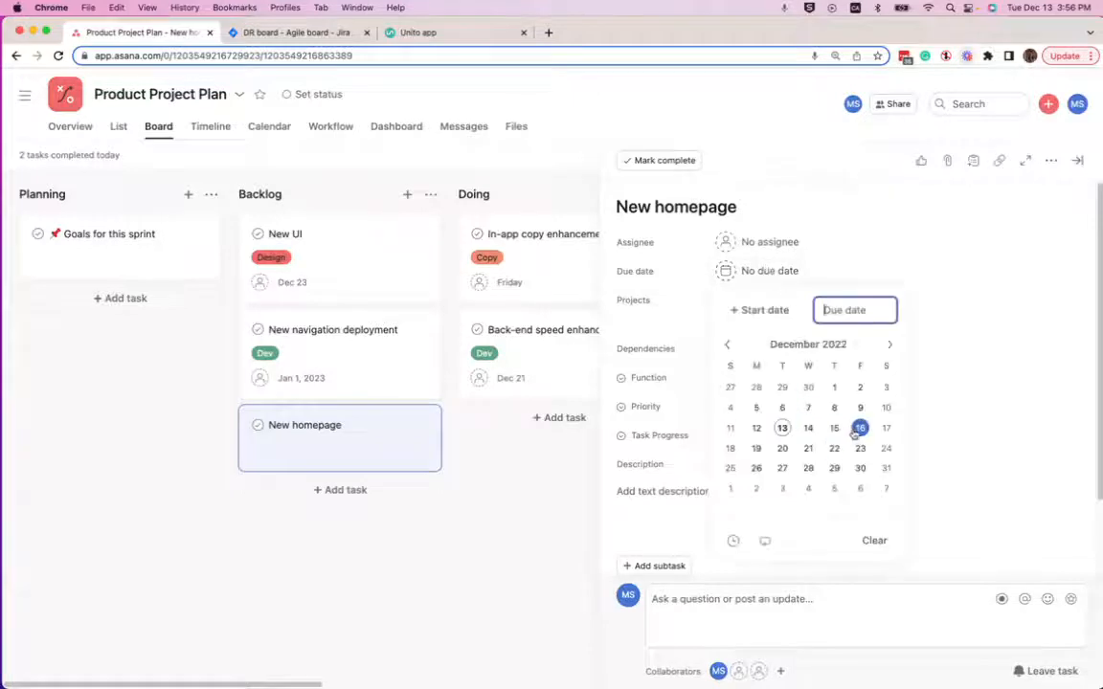
left_click(860, 429)
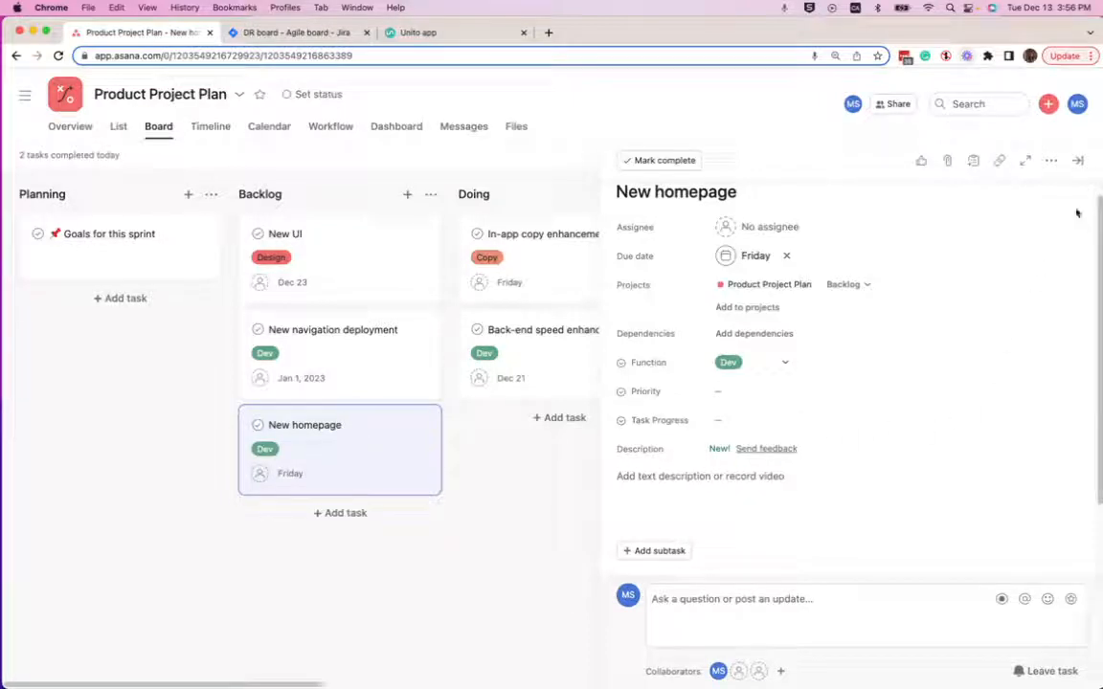
left_click(1076, 160)
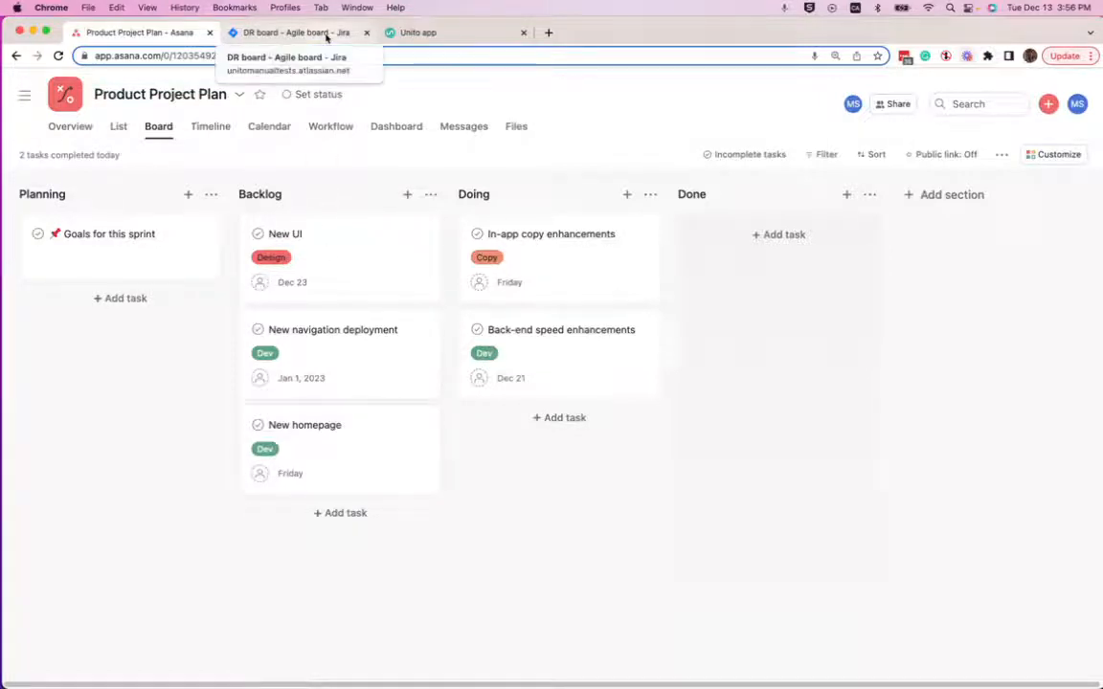
View the synced New homepage issue (DR-8, To Do, due Dec 16) on the Jira DR board.
left_click(299, 30)
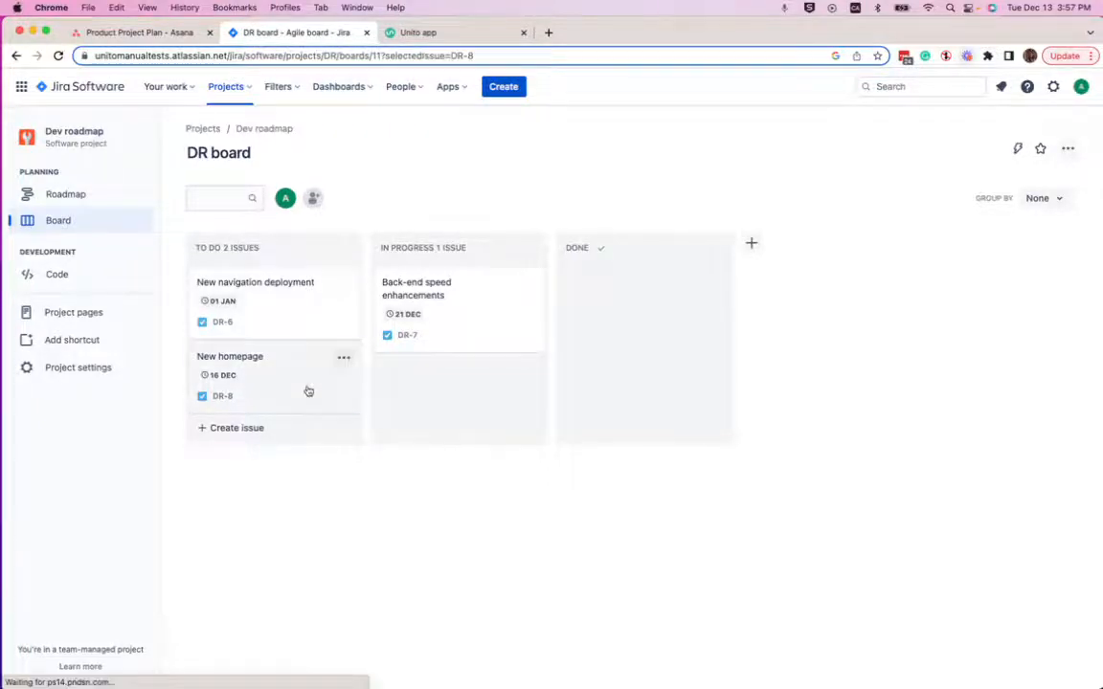
left_click(230, 356)
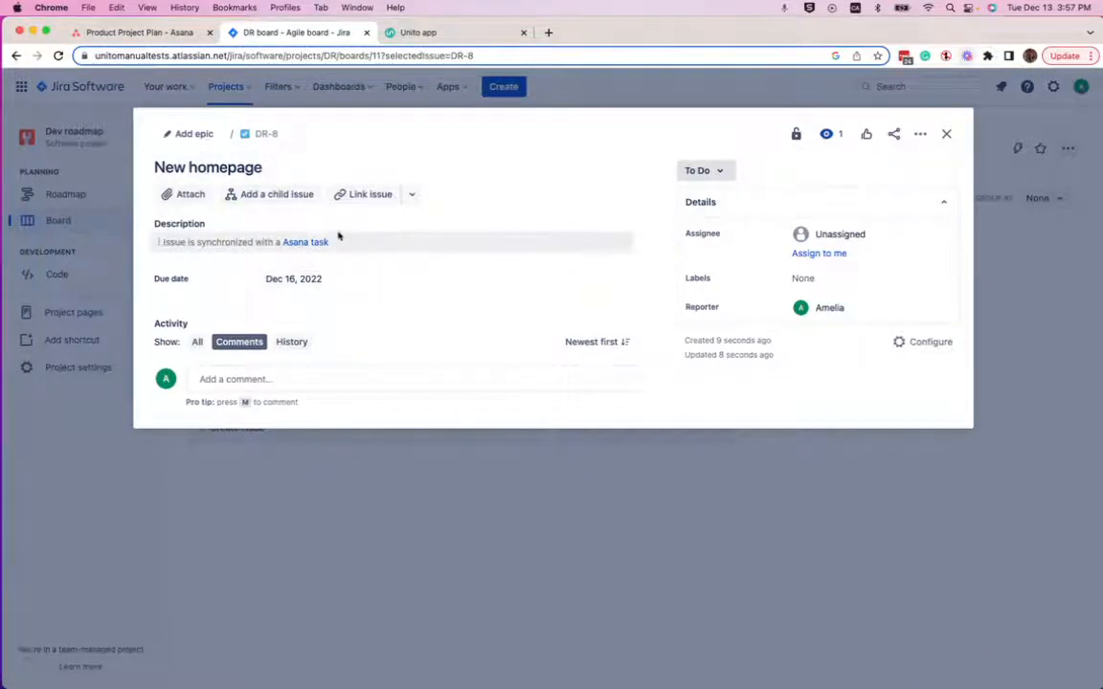
mouse_move(381, 251)
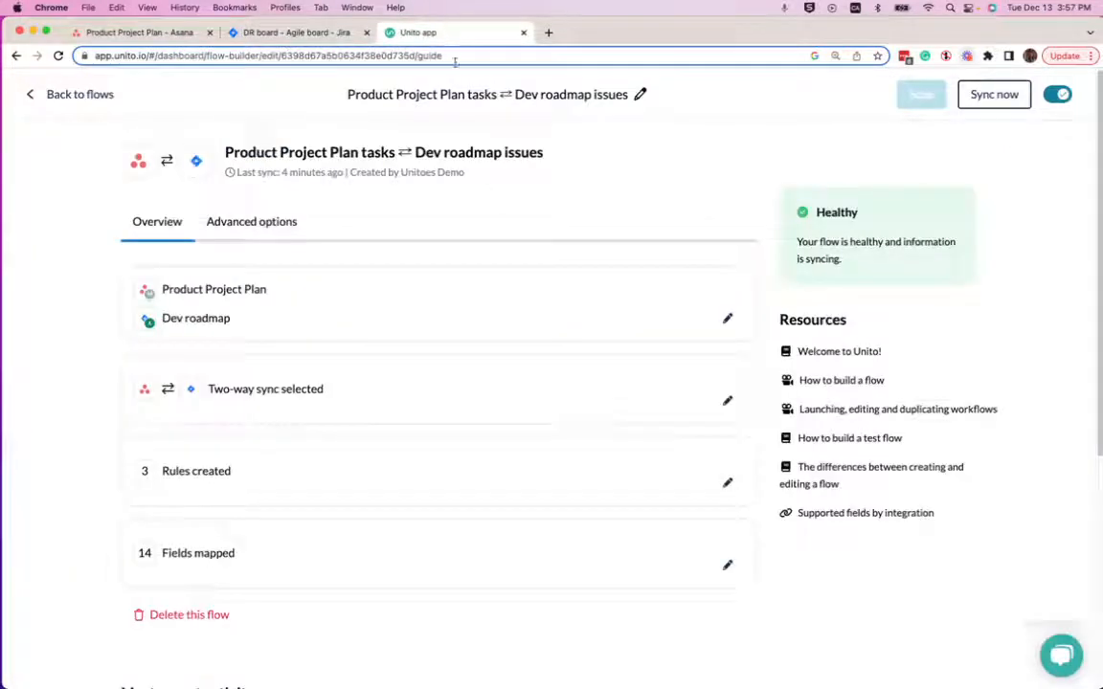
Review the Product Project Plan tasks ⇄ Dev roadmap issues flow overview and open its Rules.
scroll("down", 3)
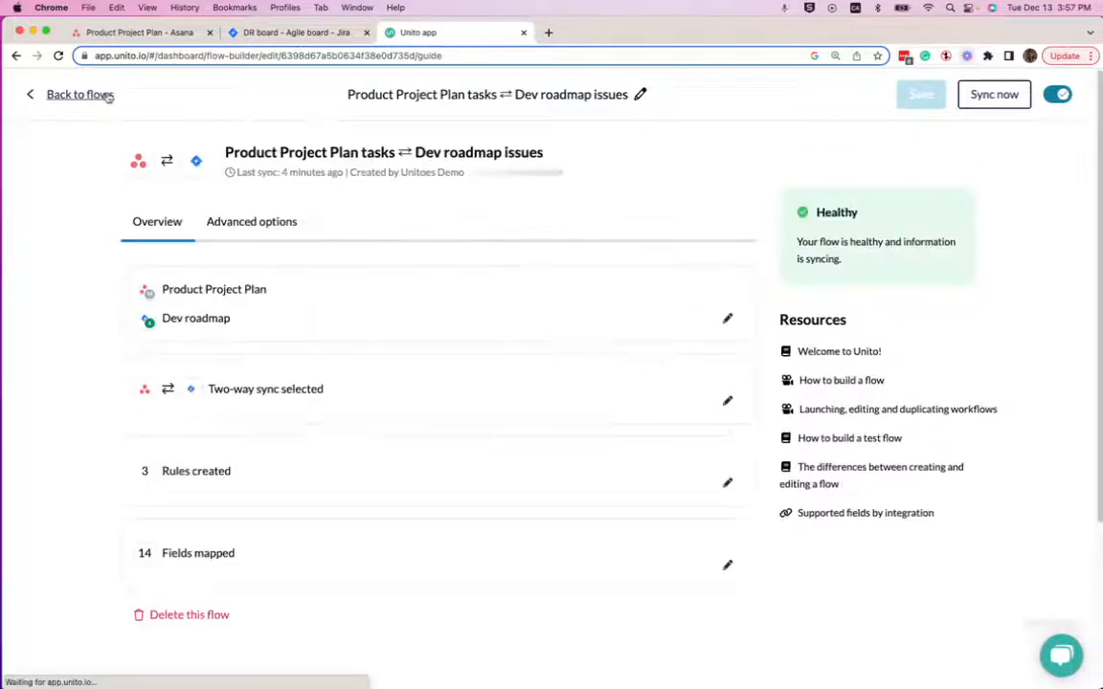
left_click(728, 400)
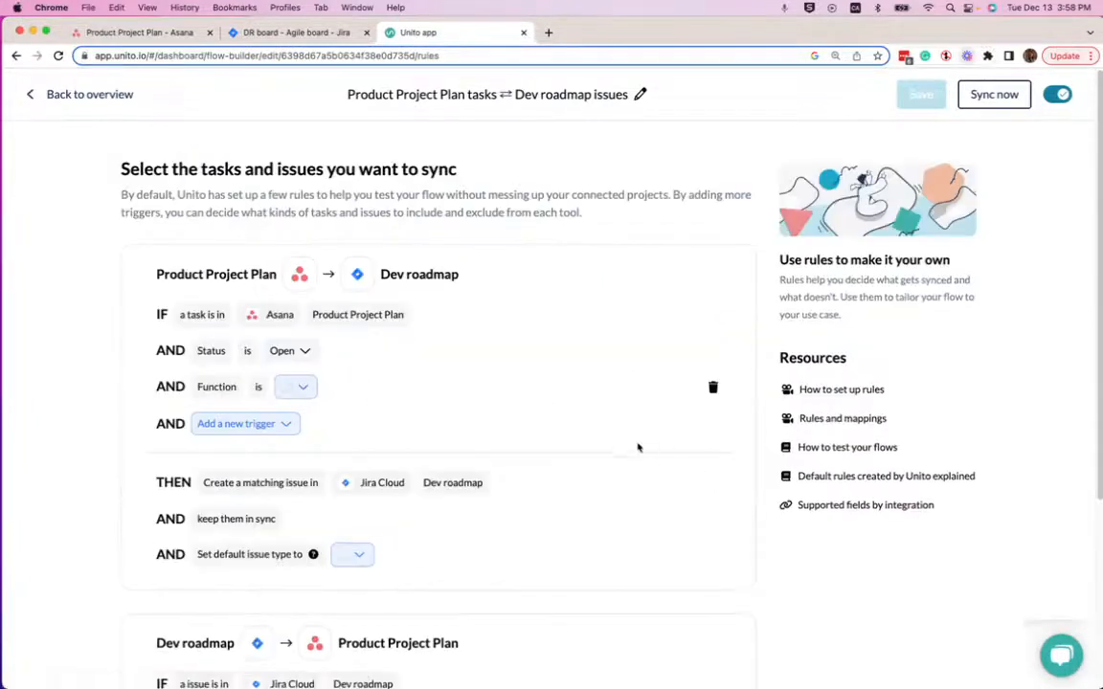
Filter the Asana-to-Jira rule so only tasks with Function 'Dev' sync.
left_click(295, 387)
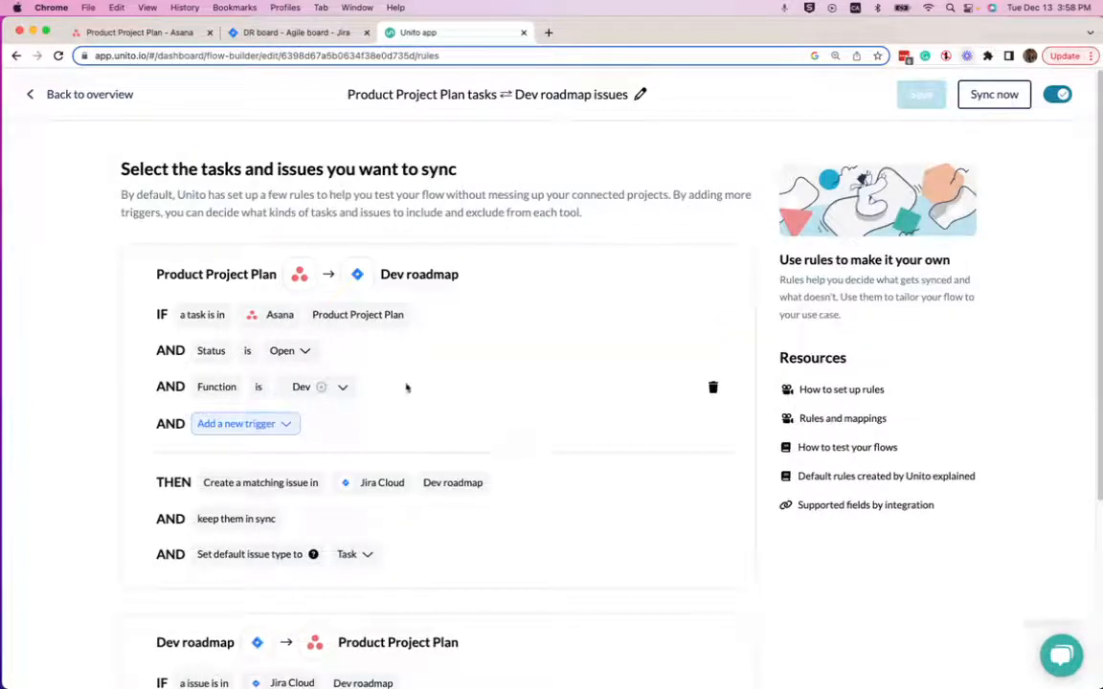
mouse_move(306, 408)
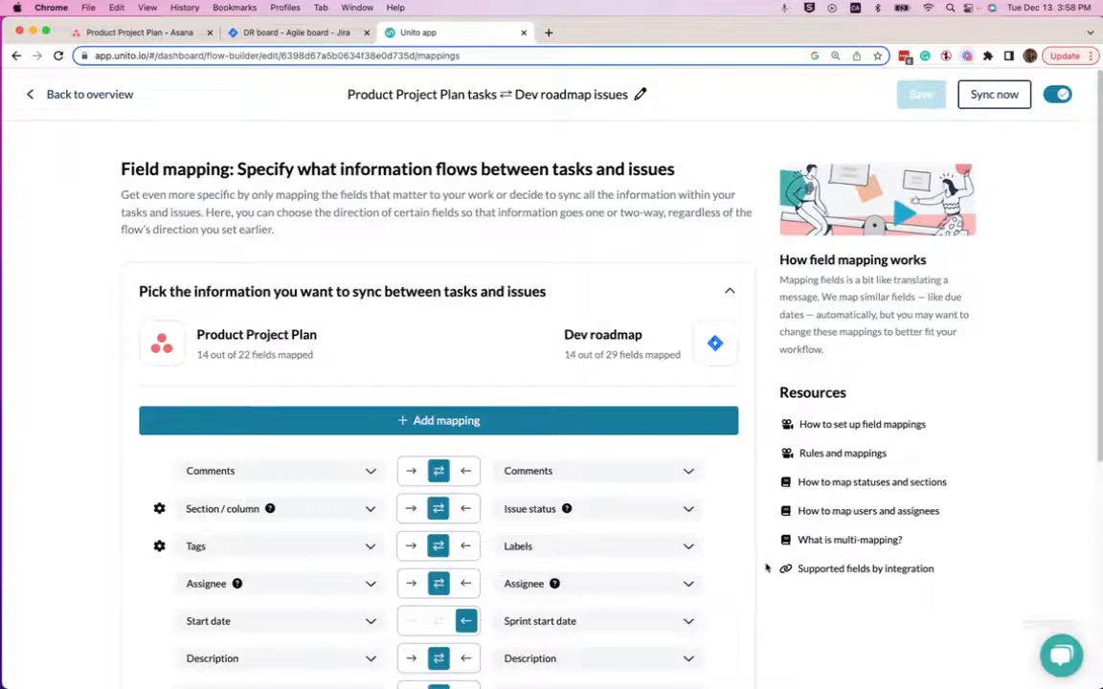
Review the flow's 14 field mappings, then return to the Jira DR board showing New homepage under To Do.
scroll("down", 3)
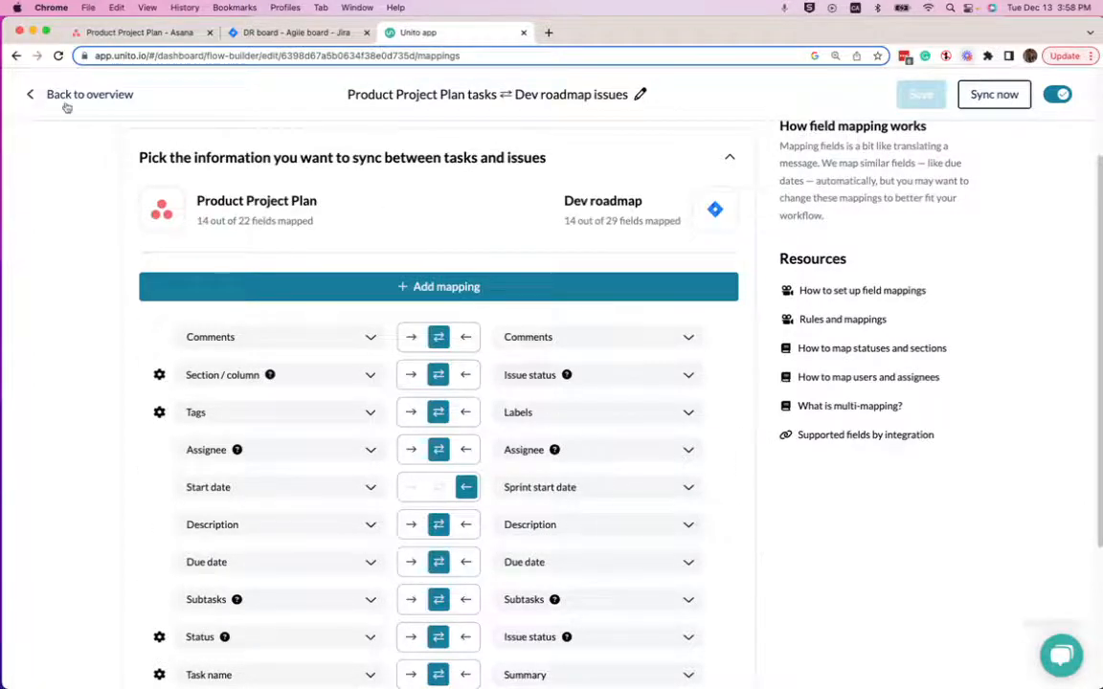
left_click(90, 94)
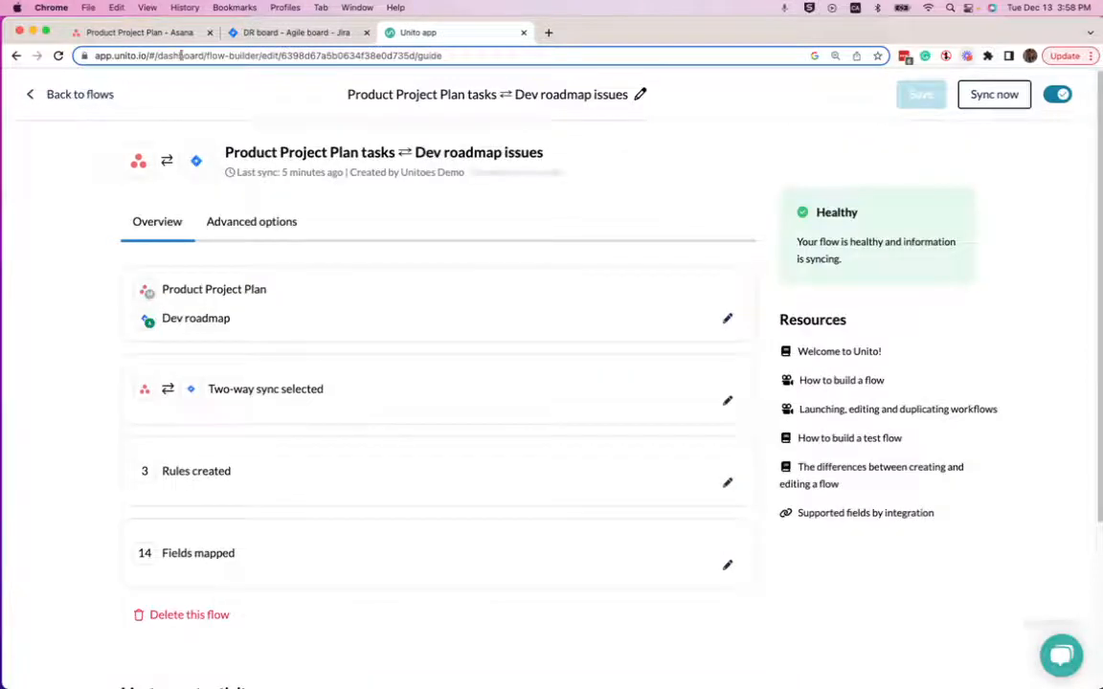
left_click(297, 31)
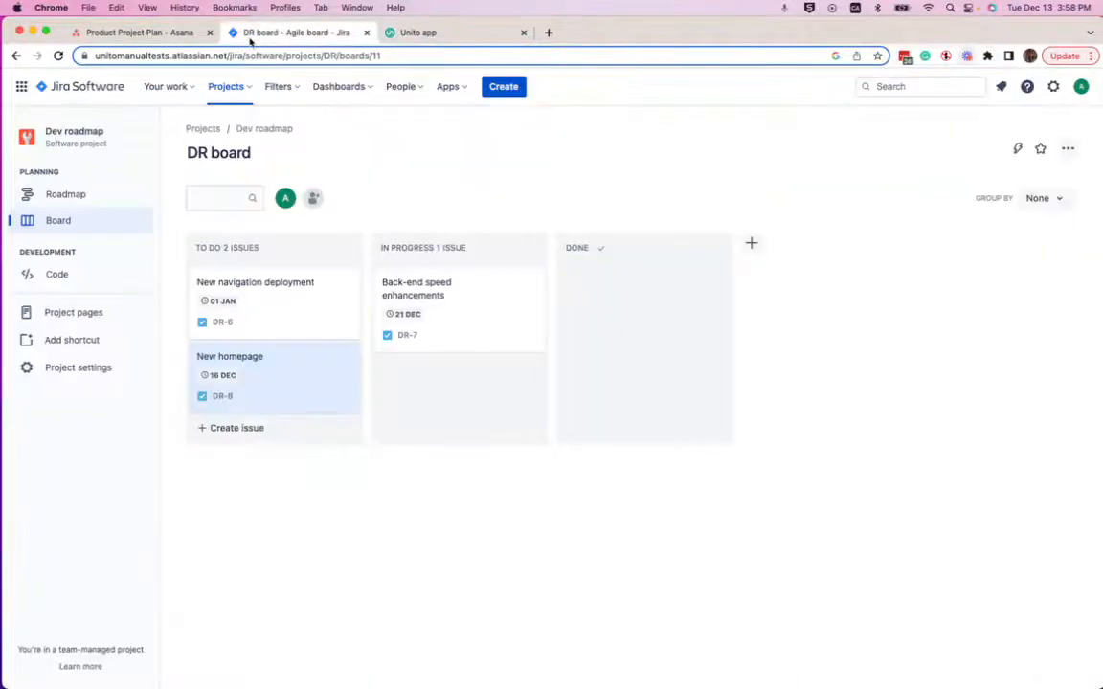